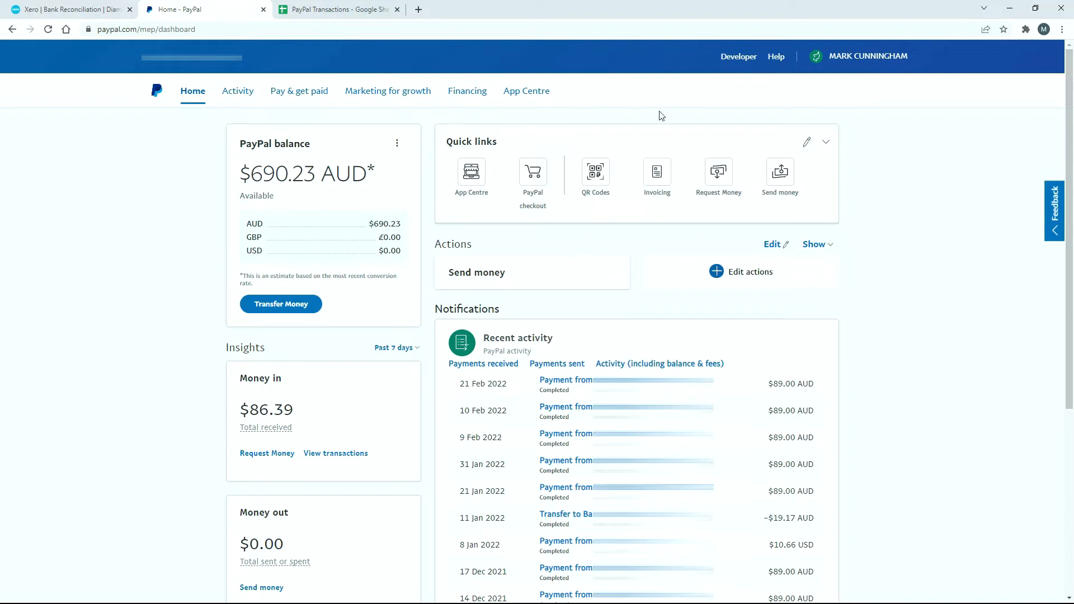
pyautogui.moveTo(232, 257)
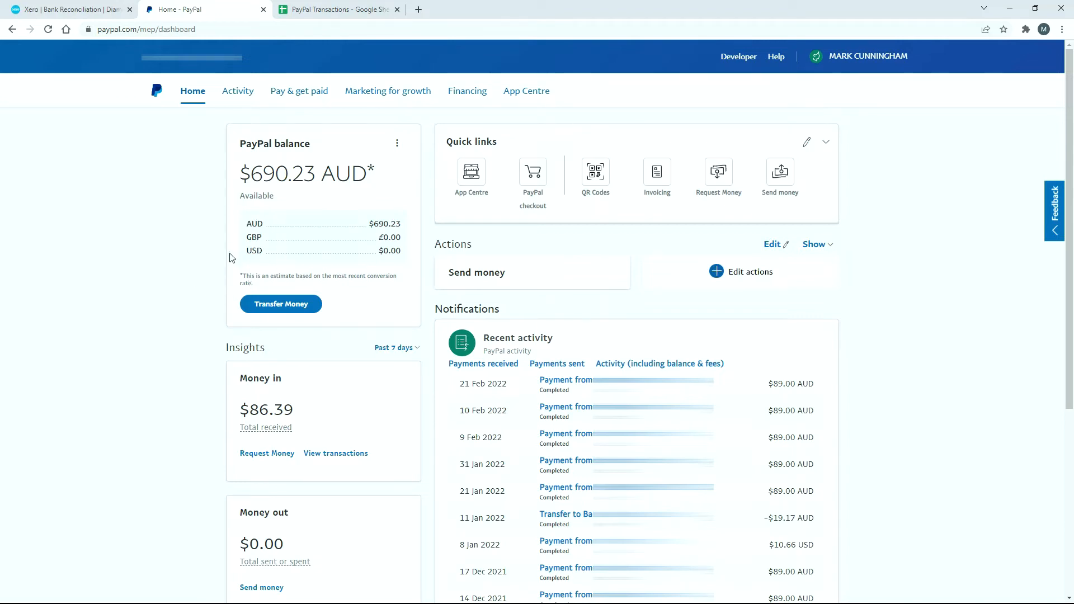
pyautogui.moveTo(261, 225)
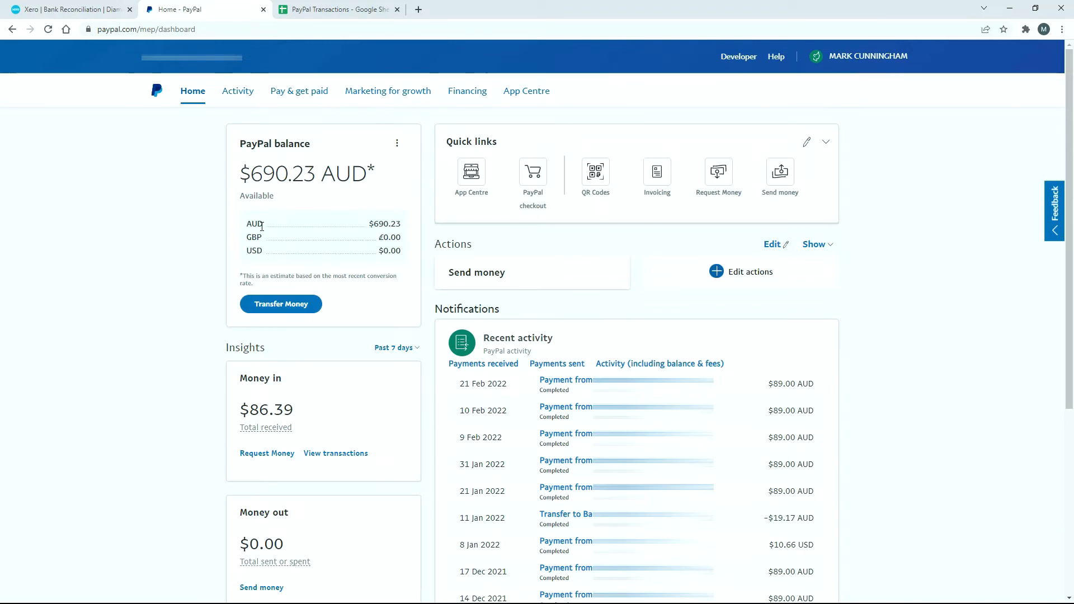
pyautogui.moveTo(3, 479)
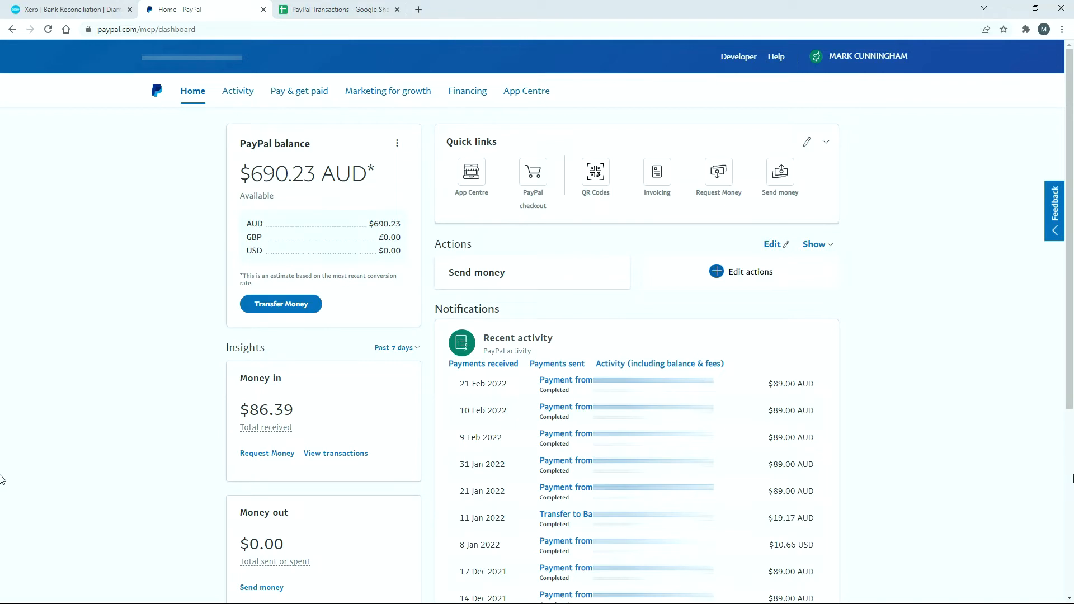
# Step: Locate the 6 Dec 2021 −$1,328.24 AUD transfer to bank in PayPal's recent activity
pyautogui.scroll(-3)
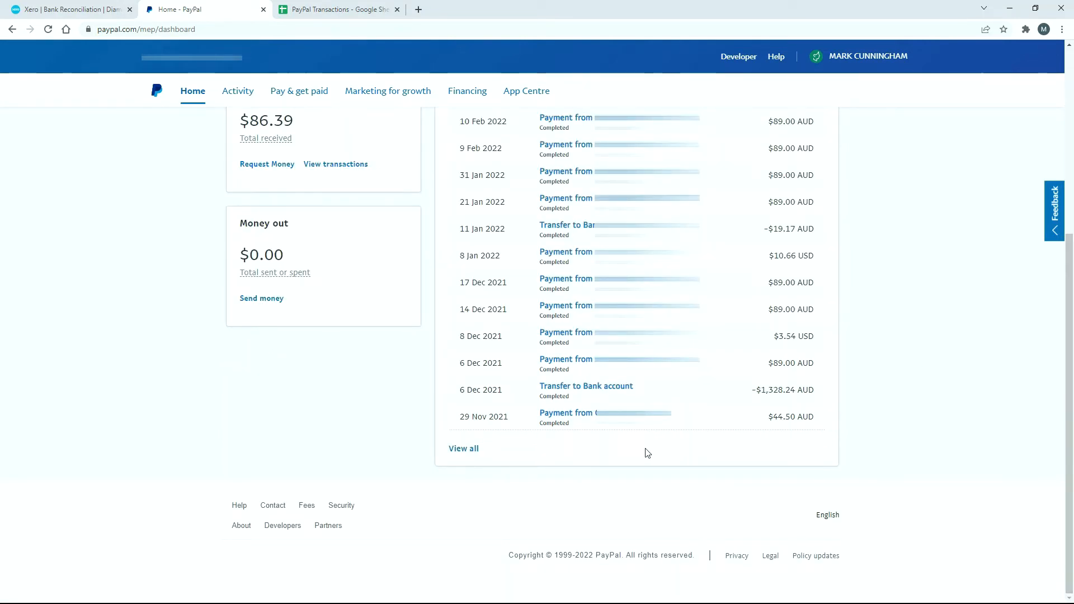
pyautogui.moveTo(827, 399)
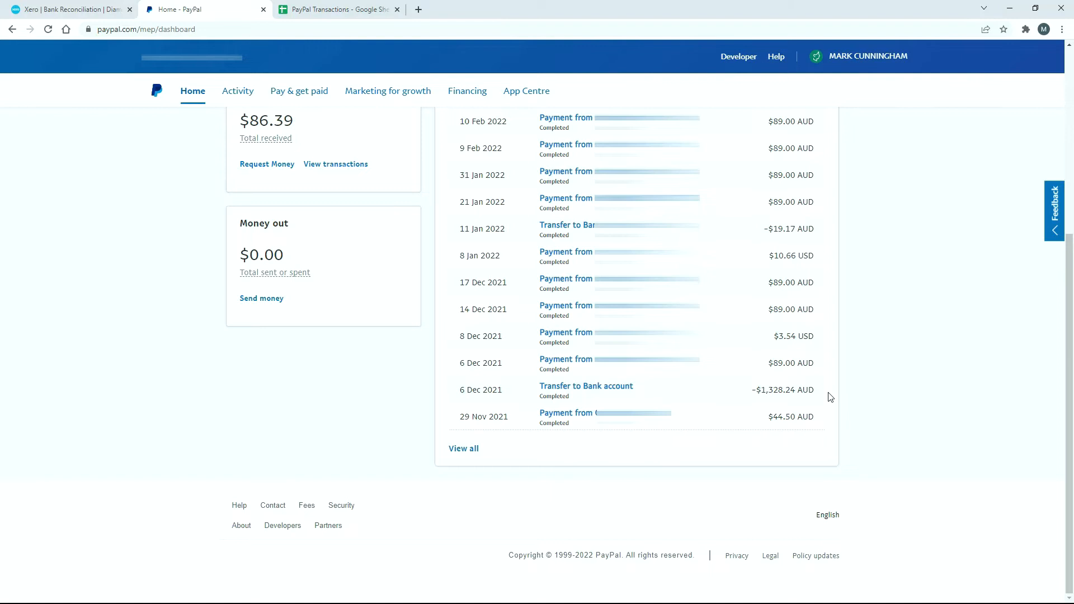
pyautogui.moveTo(762, 407)
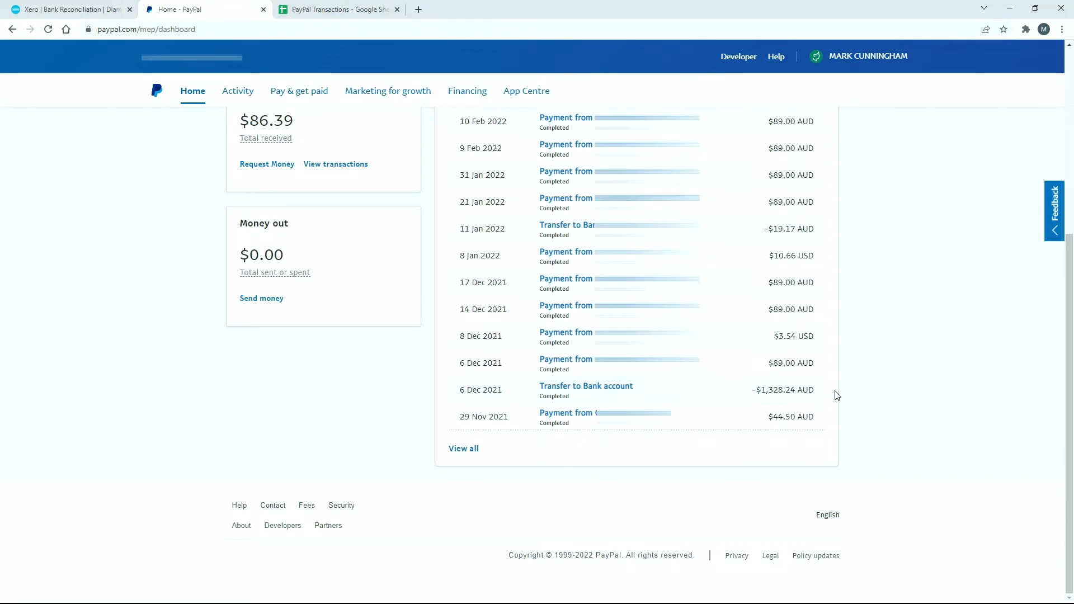
pyautogui.moveTo(151, 298)
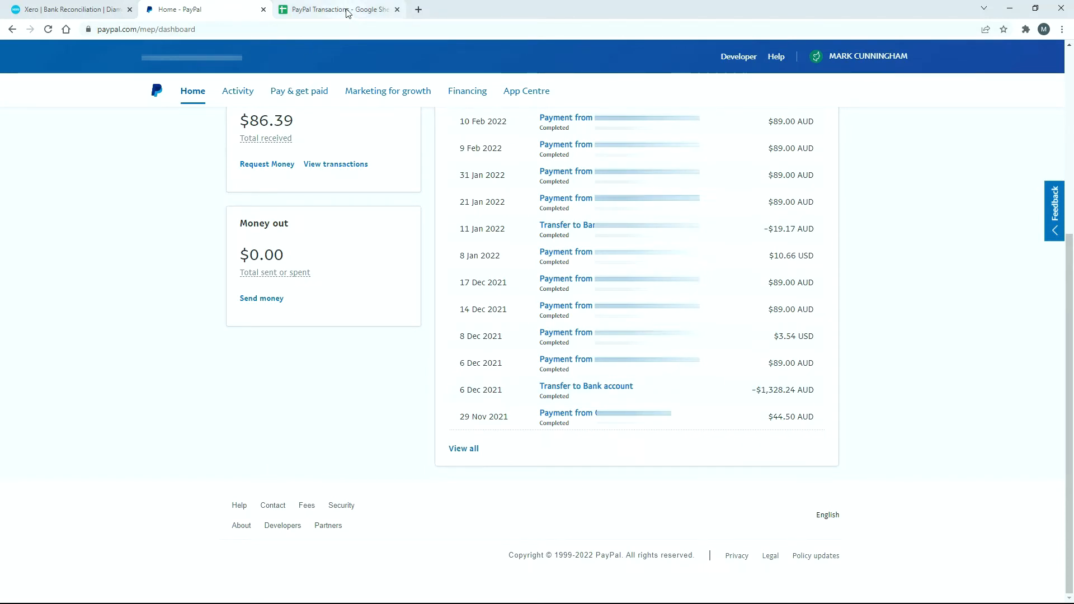
pyautogui.click(336, 9)
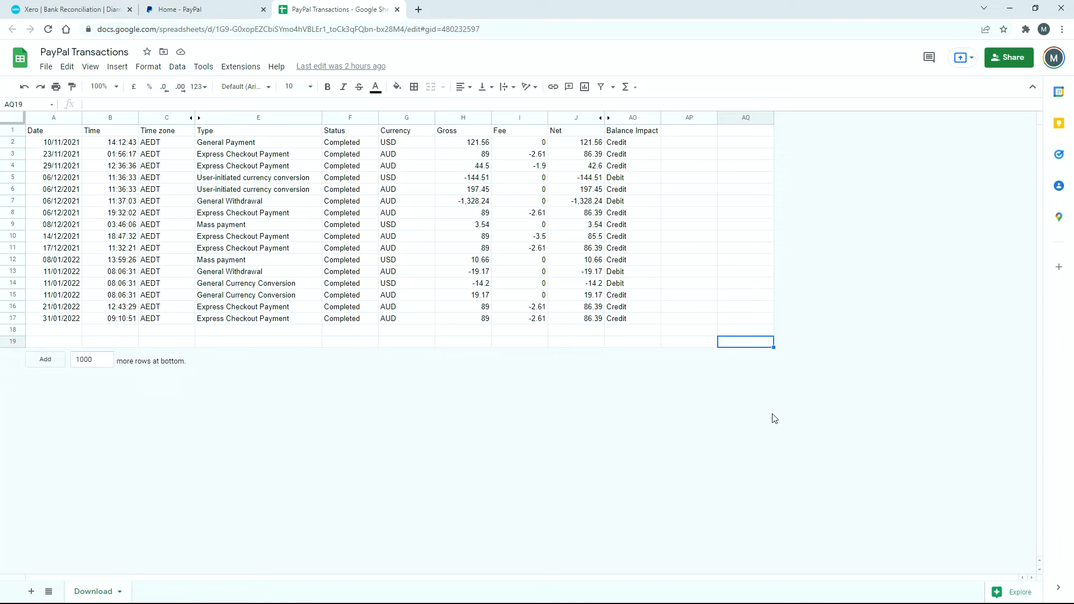
pyautogui.moveTo(434, 372)
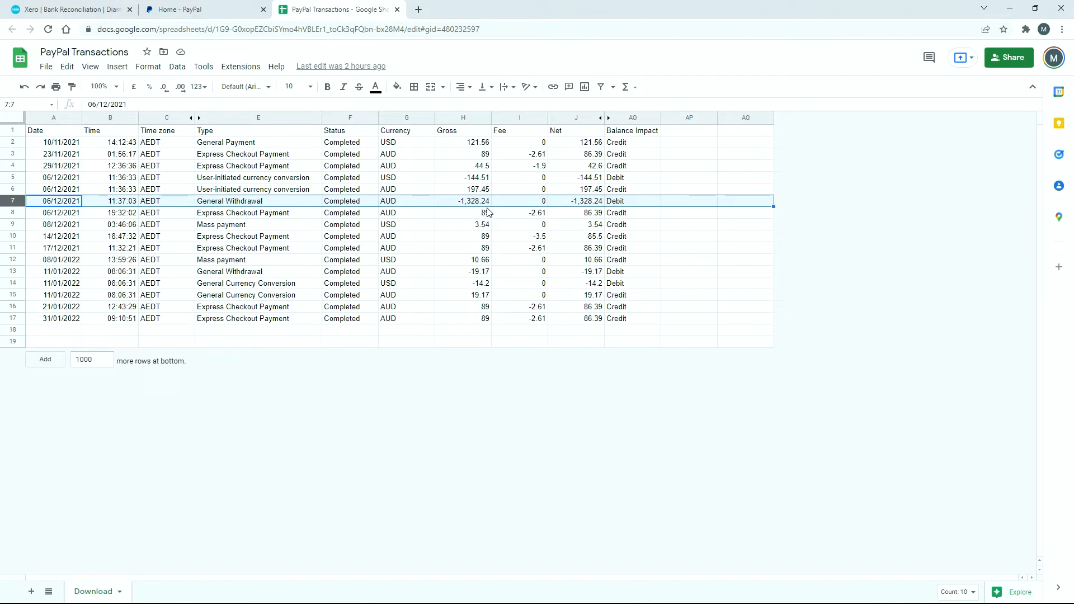
pyautogui.moveTo(477, 208)
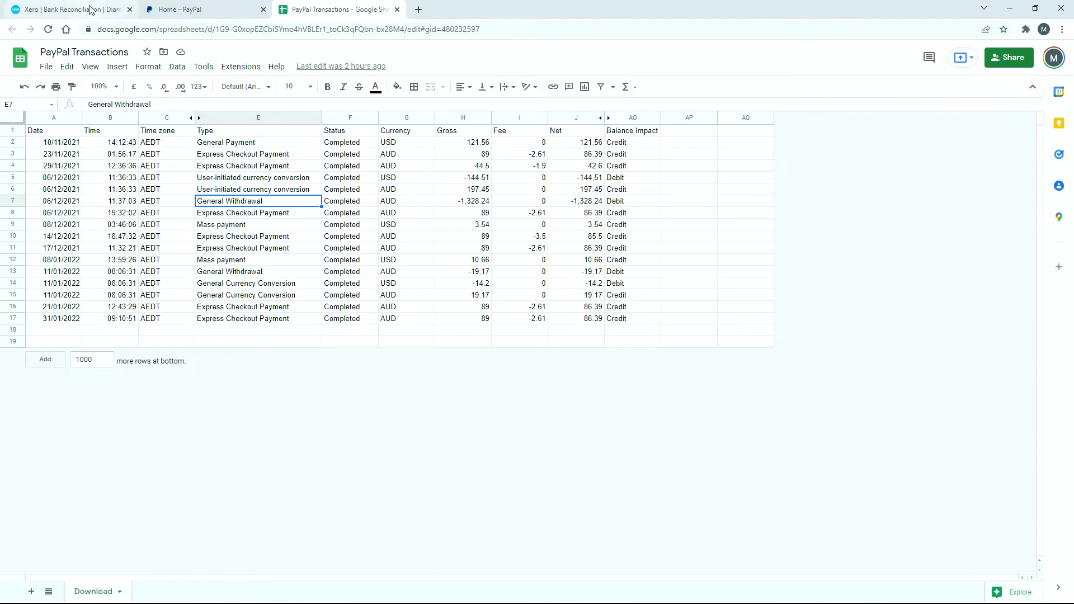
# Step: Check the 06/12/2021 −1,328.24 AUD General Withdrawal row, then return to Xero
pyautogui.click(69, 9)
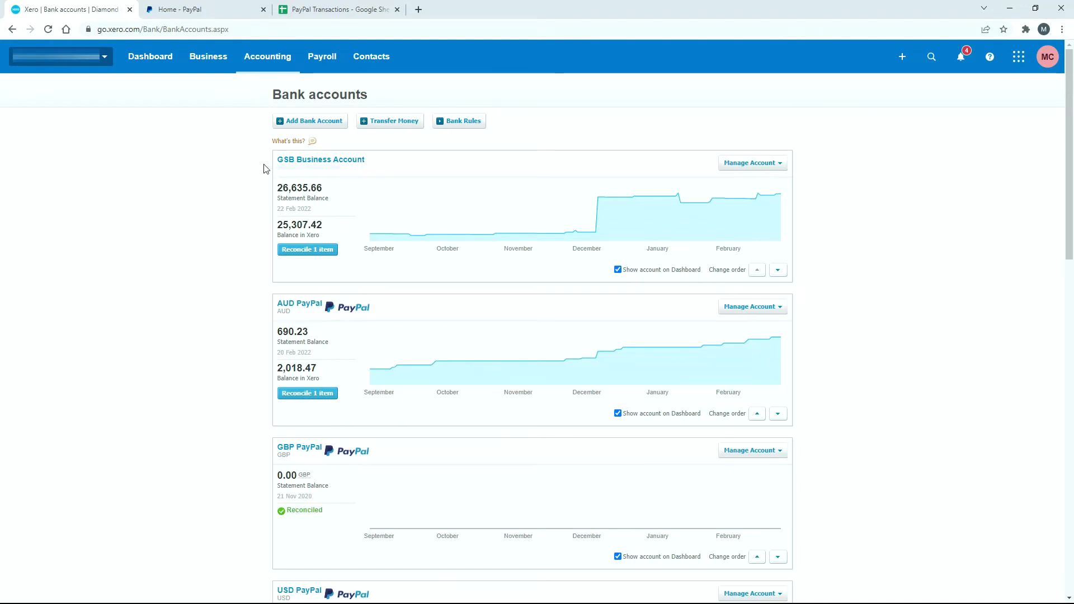
pyautogui.moveTo(266, 312)
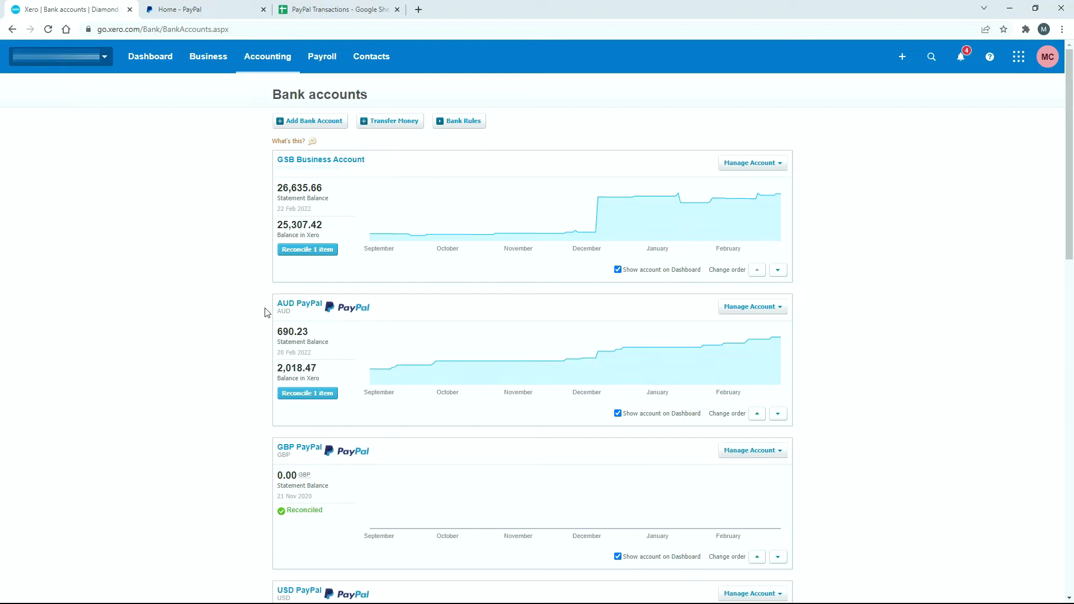
pyautogui.moveTo(266, 400)
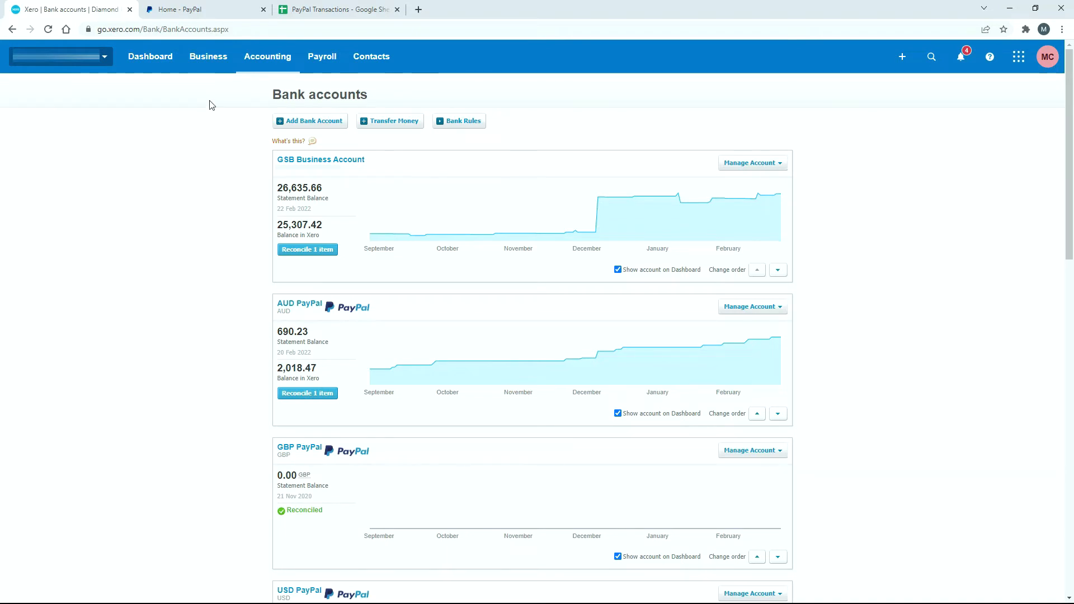
# Step: Open the GSB Business Account's 6 Dec 1,328.24 PayPal receipt in a duplicate Xero tab
pyautogui.rightClick(68, 9)
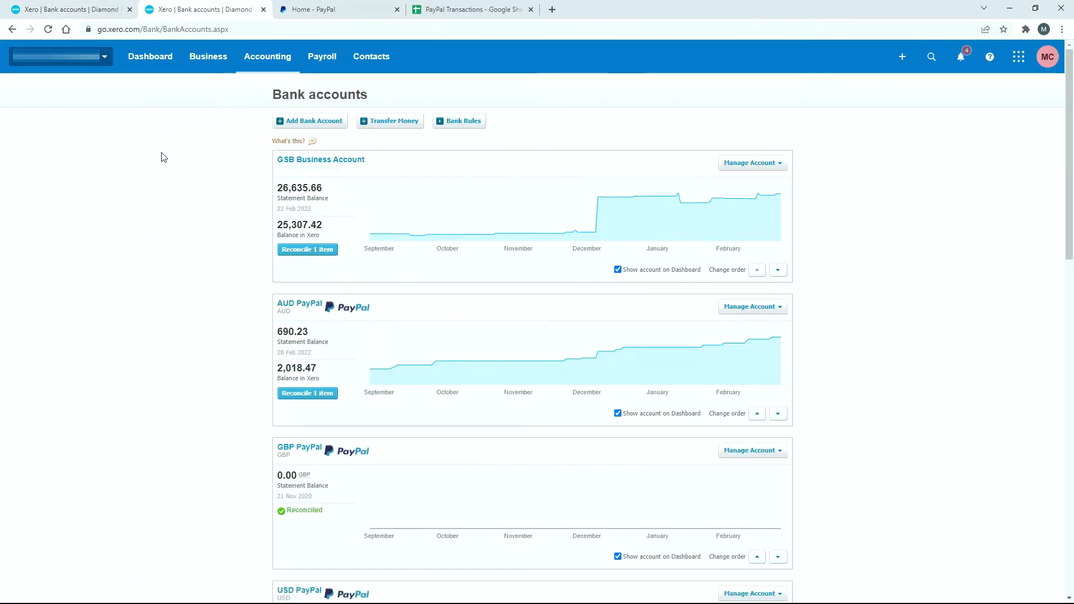
pyautogui.moveTo(307, 249)
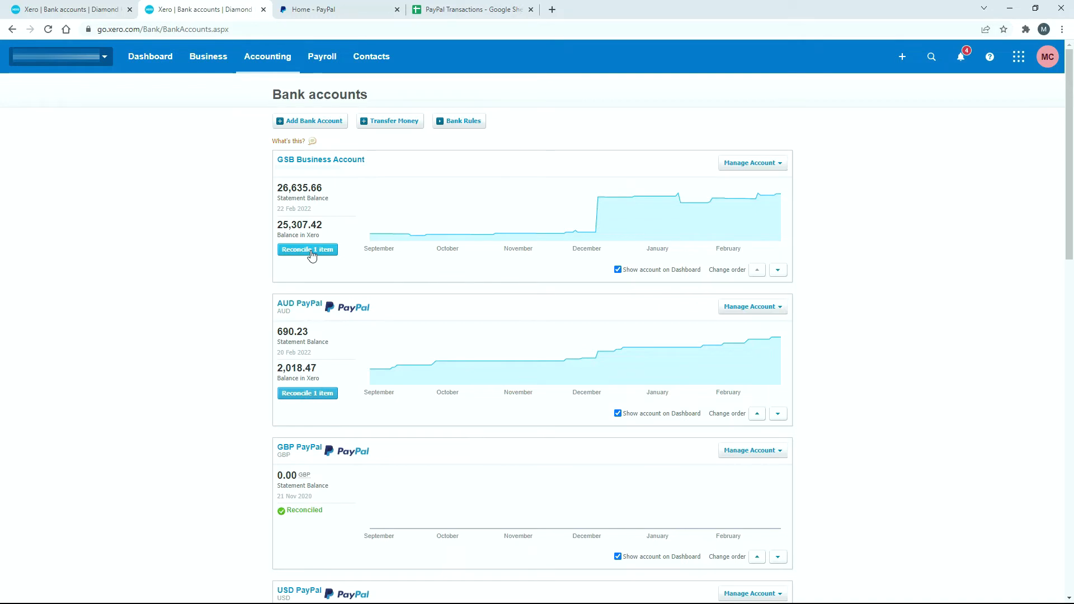
pyautogui.click(307, 248)
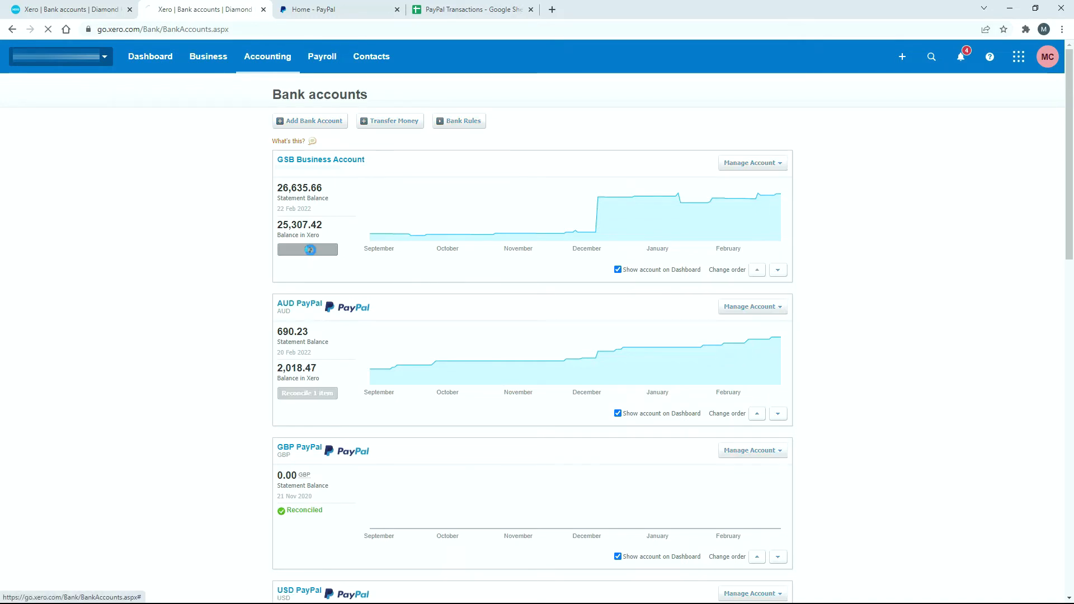
pyautogui.click(307, 249)
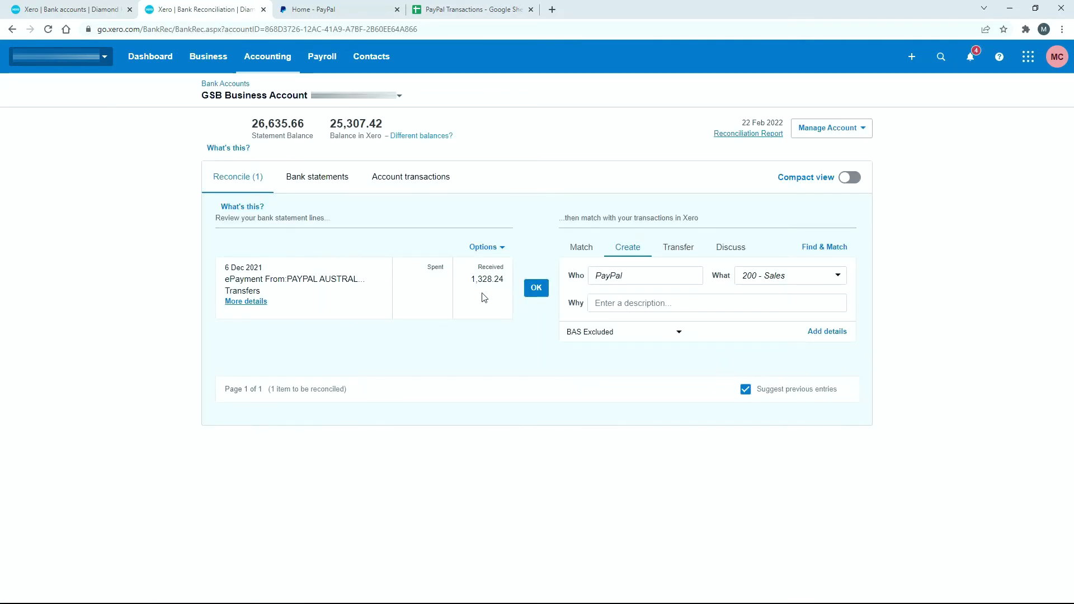
pyautogui.moveTo(298, 292)
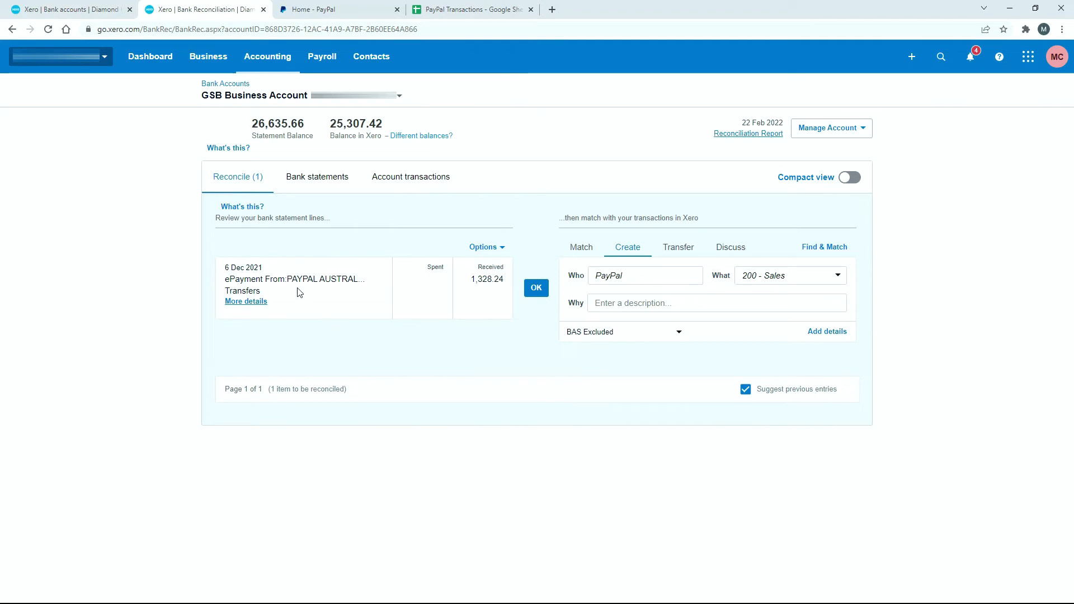
pyautogui.click(226, 83)
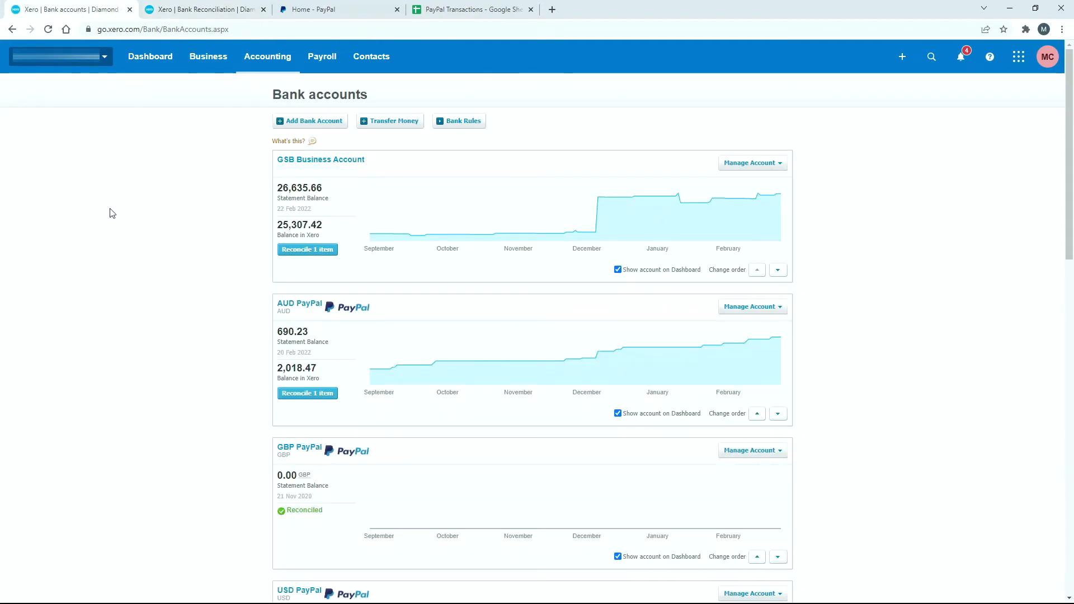
# Step: Choose GSB Business Account as the transfer account for the 1,328.24 PayPal withdrawal
pyautogui.click(307, 393)
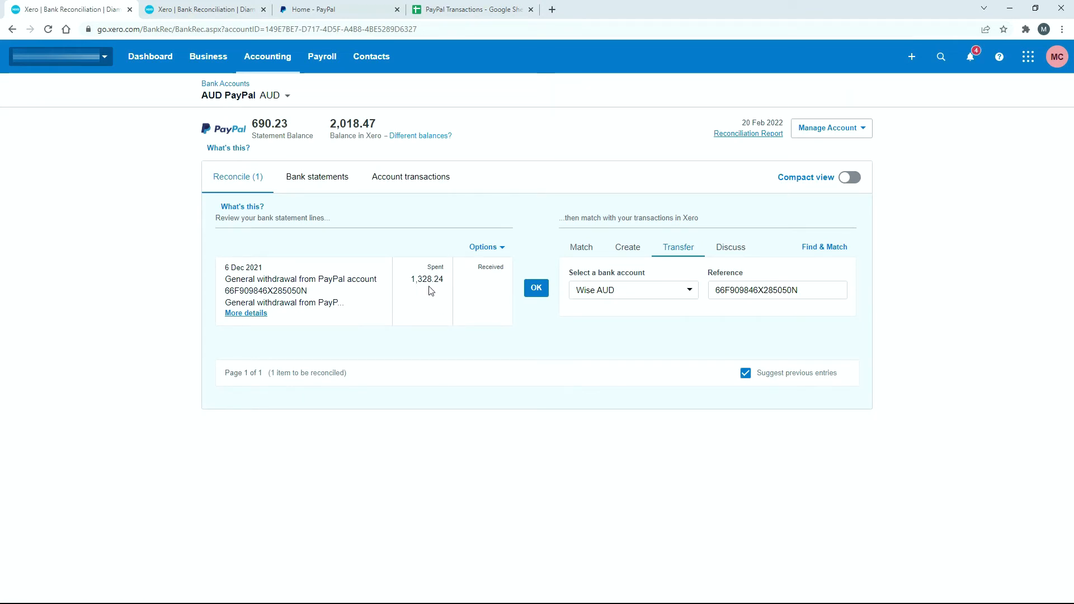
pyautogui.moveTo(299, 279)
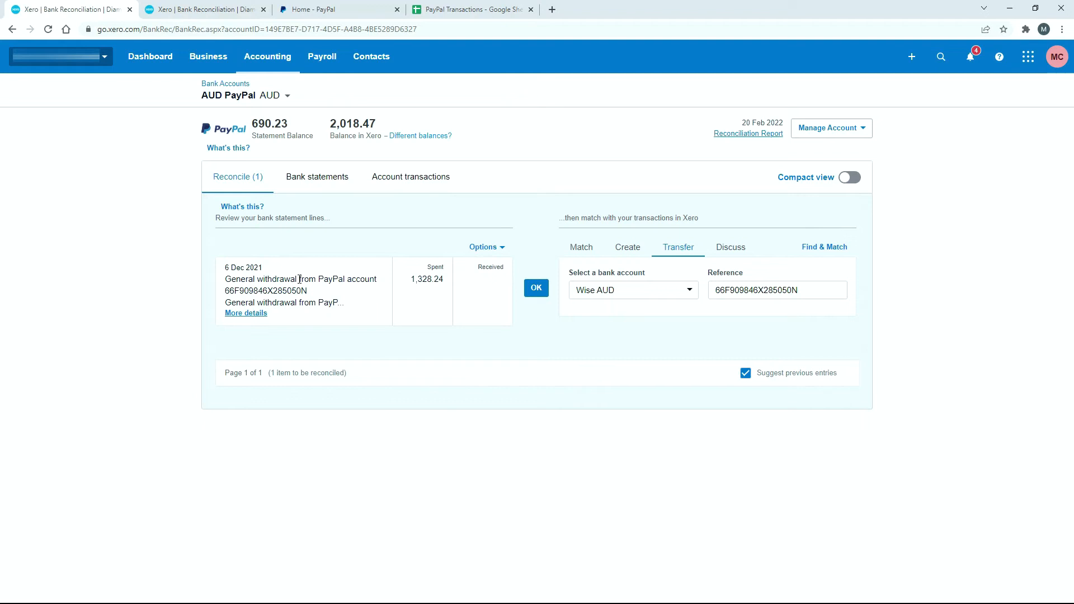
pyautogui.doubleClick(259, 278)
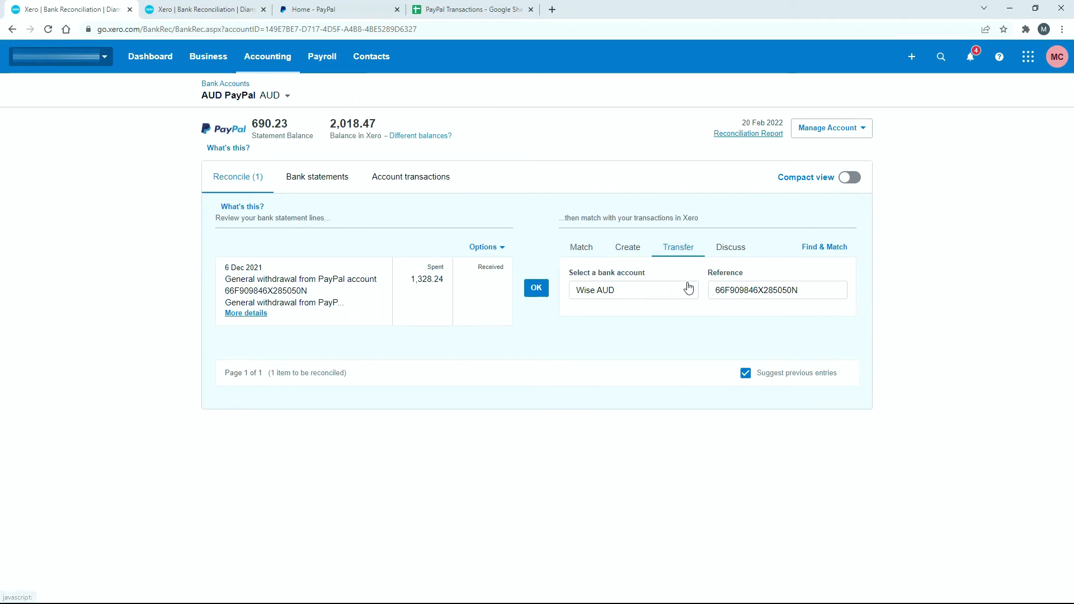
pyautogui.click(629, 289)
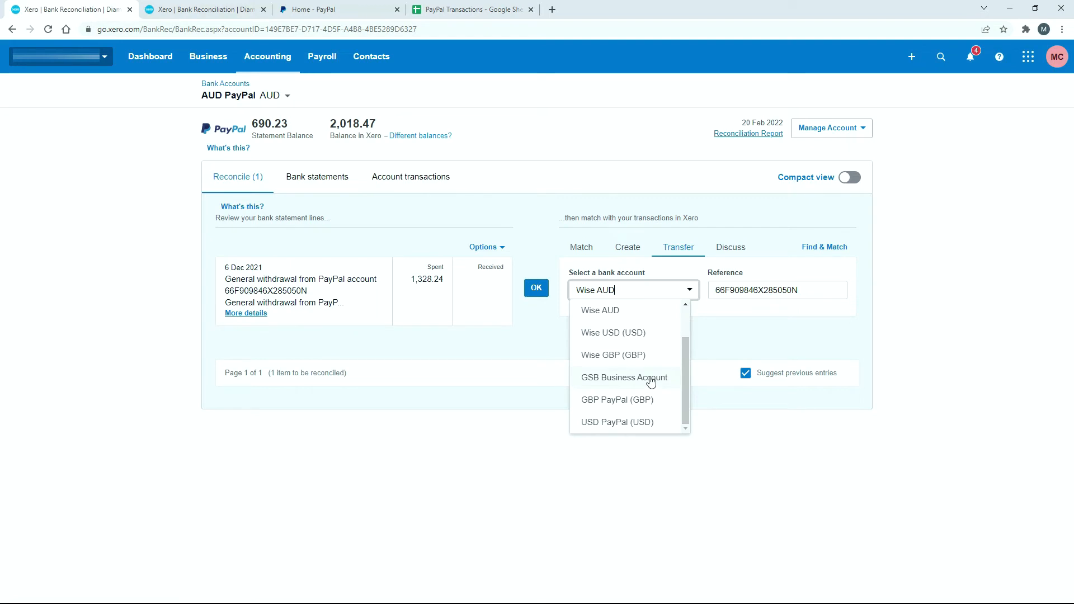
pyautogui.click(623, 377)
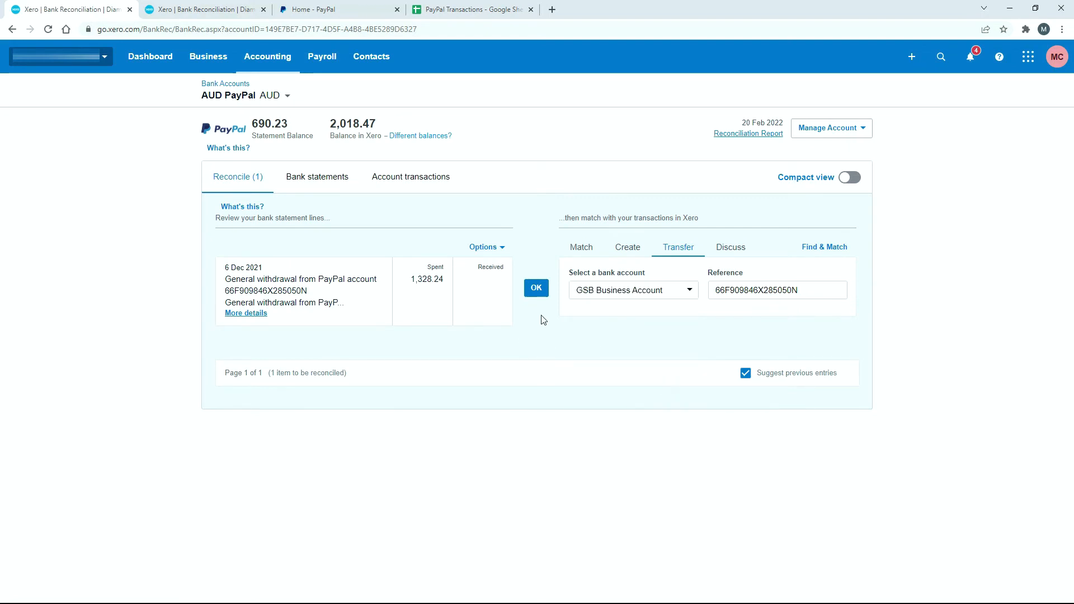
pyautogui.moveTo(550, 270)
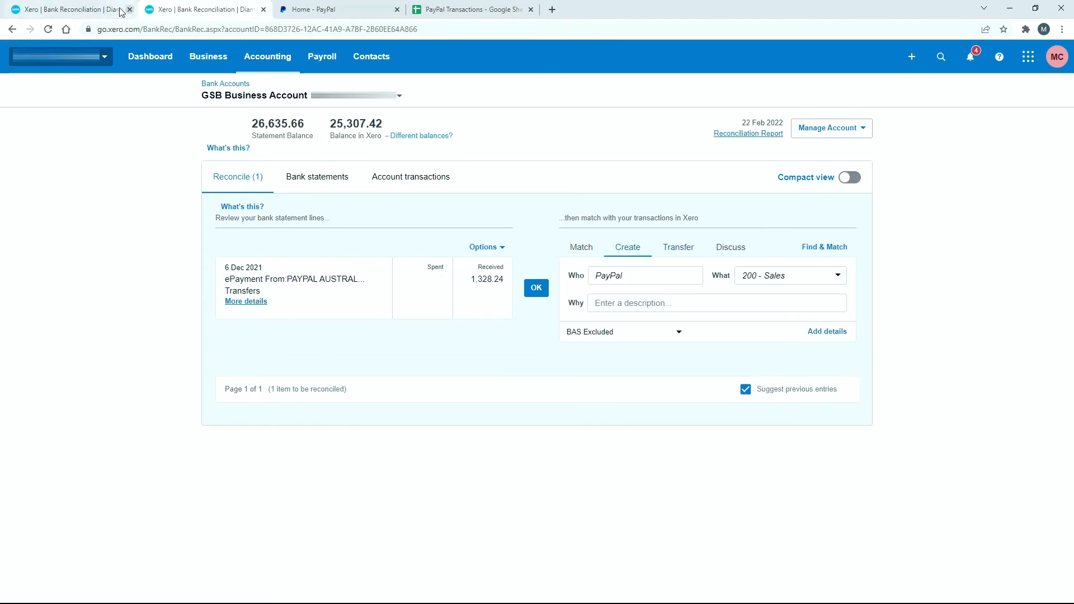
pyautogui.moveTo(72, 9)
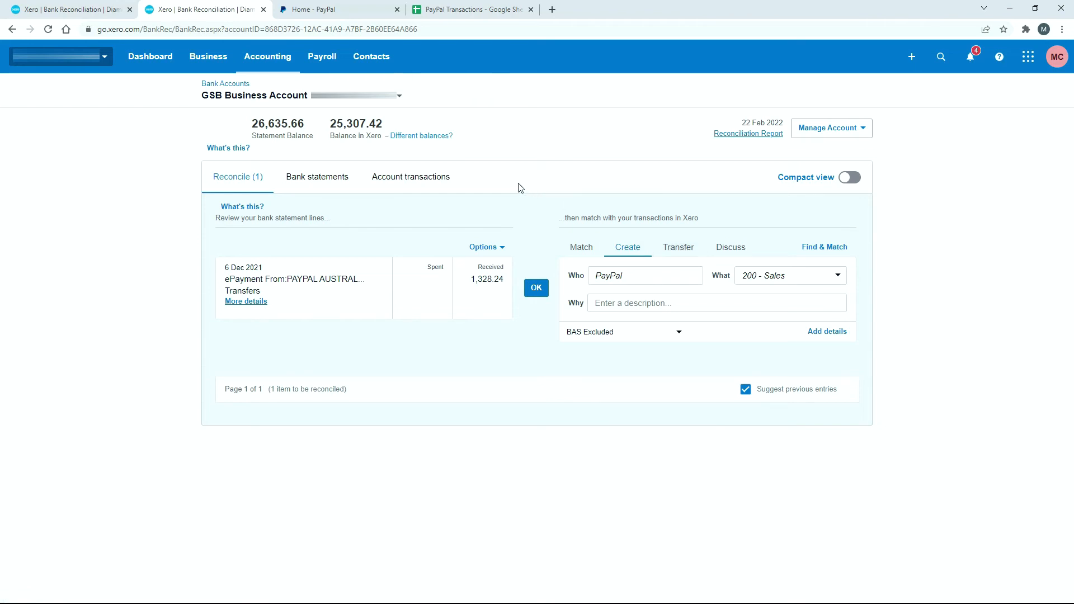
pyautogui.moveTo(514, 184)
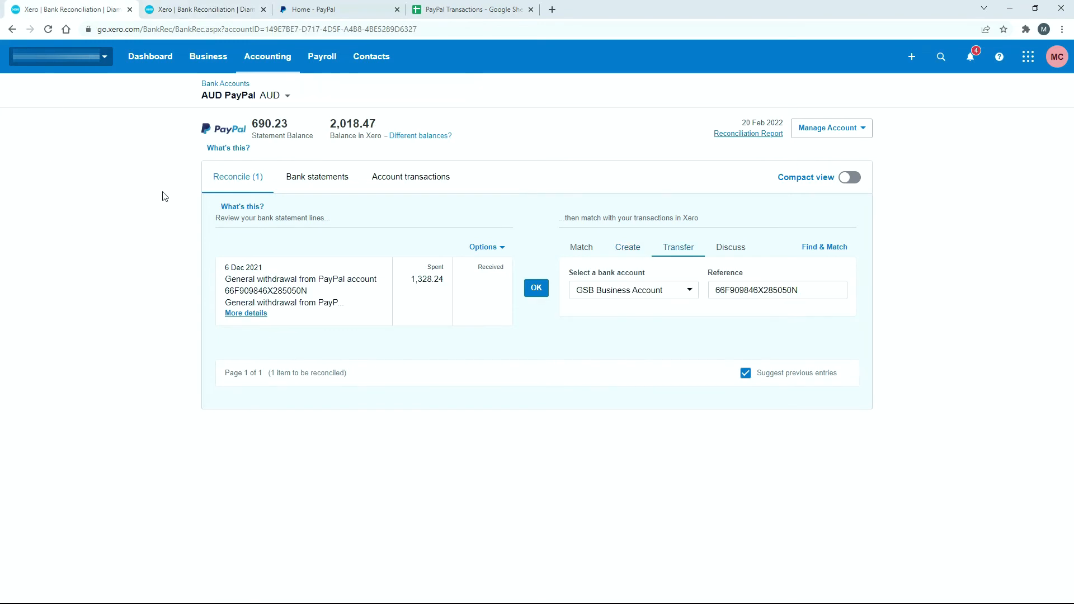
pyautogui.moveTo(604, 204)
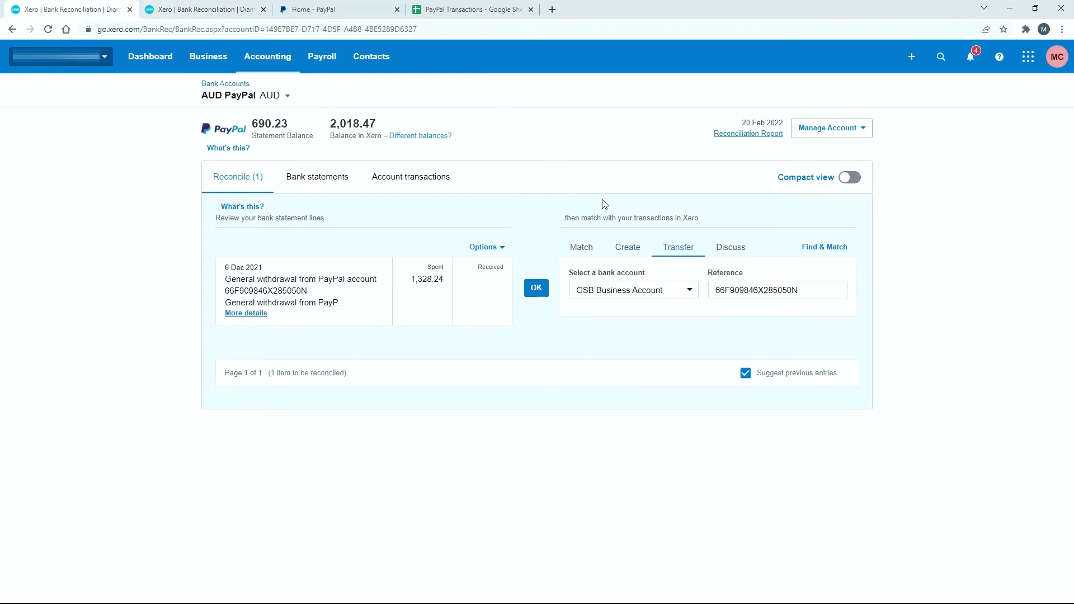
pyautogui.moveTo(661, 312)
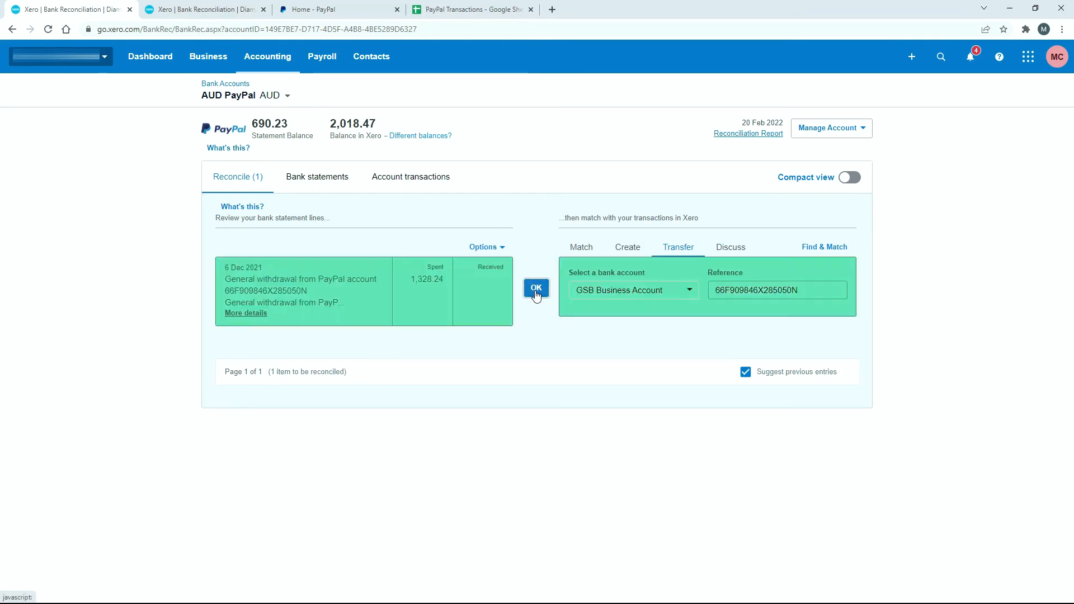
# Step: Confirm the AUD PayPal 1,328.24 withdrawal as a transfer to GSB Business Account
pyautogui.click(536, 287)
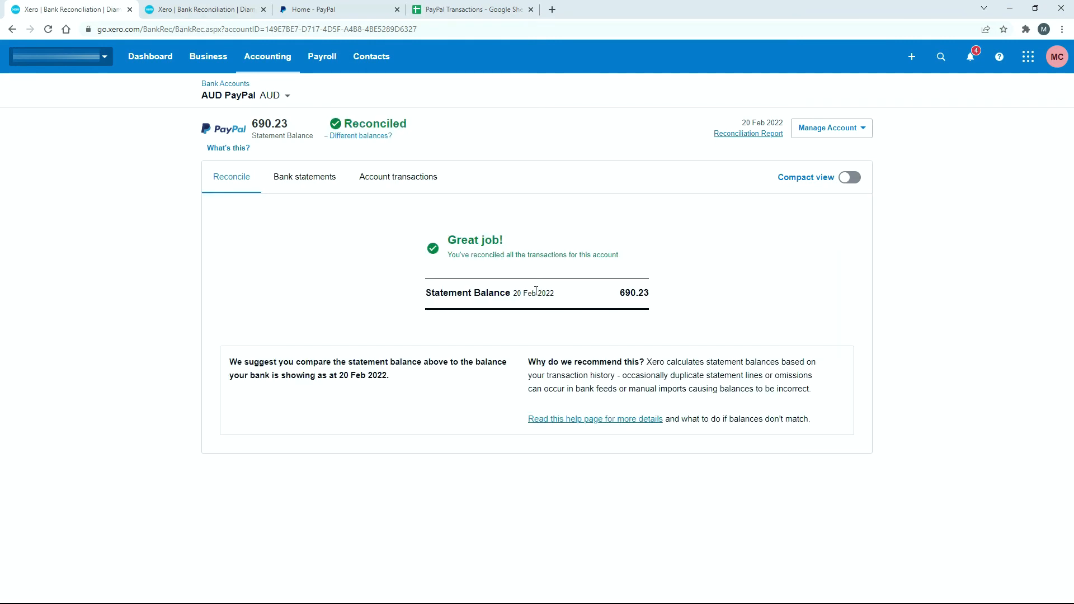
pyautogui.click(204, 9)
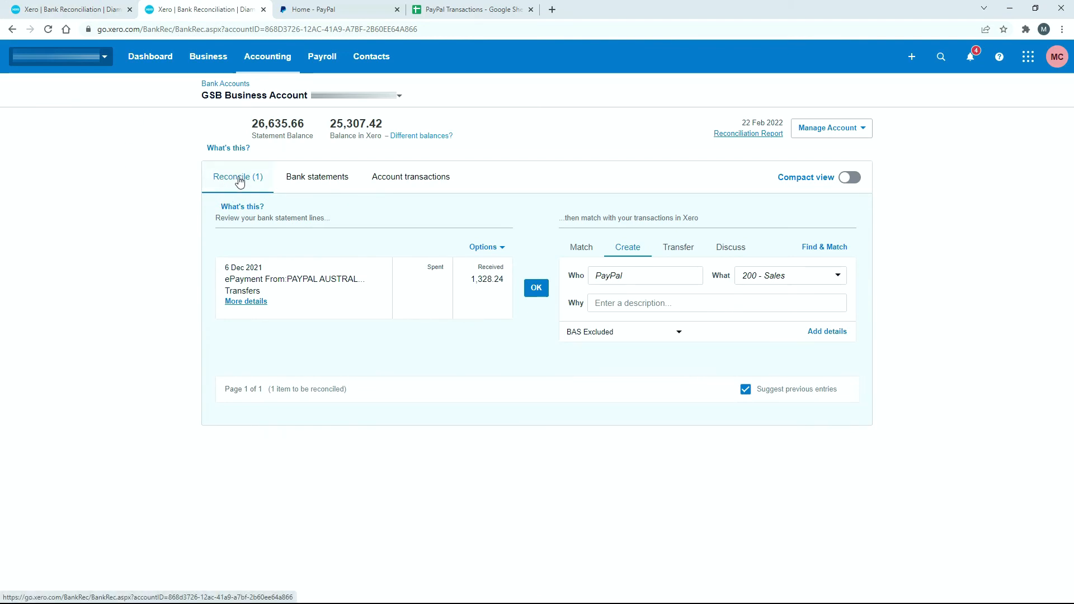
# Step: Match the GSB 1,328.24 receipt to the Bank Transfer from AUD PayPal
pyautogui.click(580, 246)
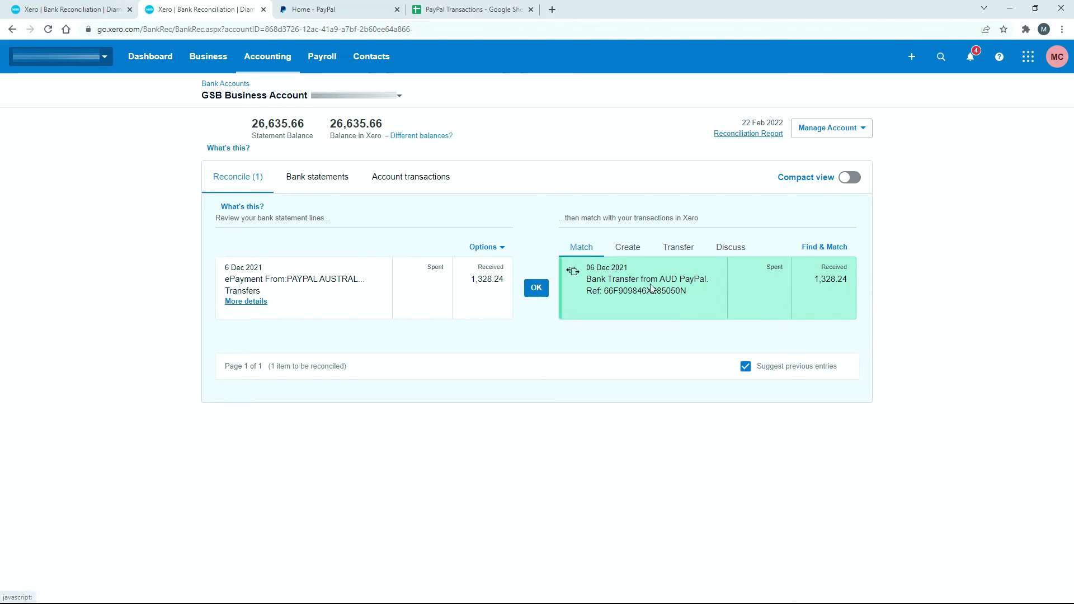
pyautogui.moveTo(686, 288)
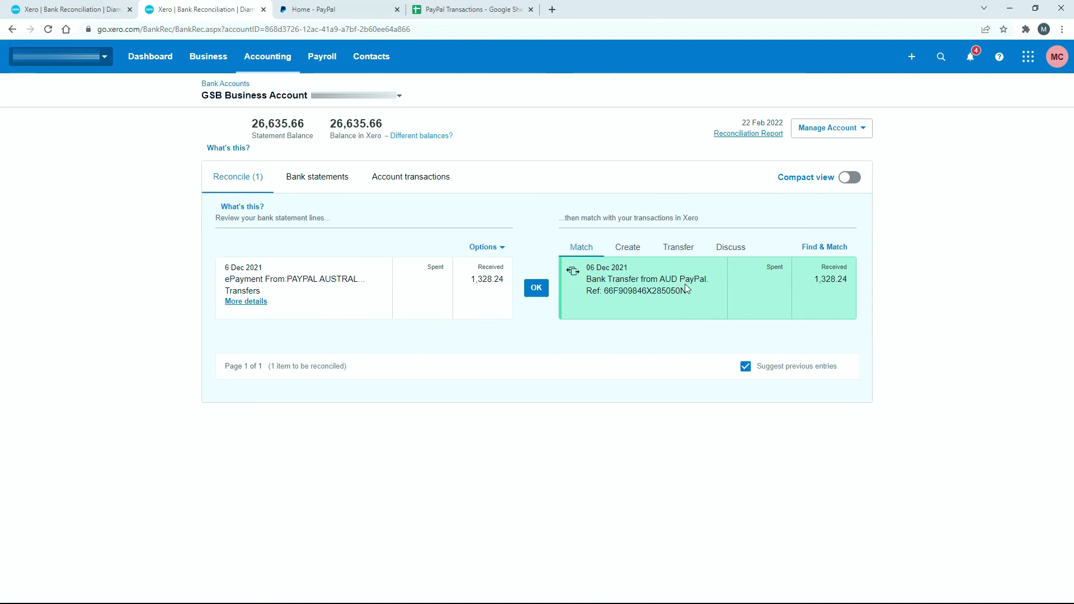
pyautogui.click(536, 287)
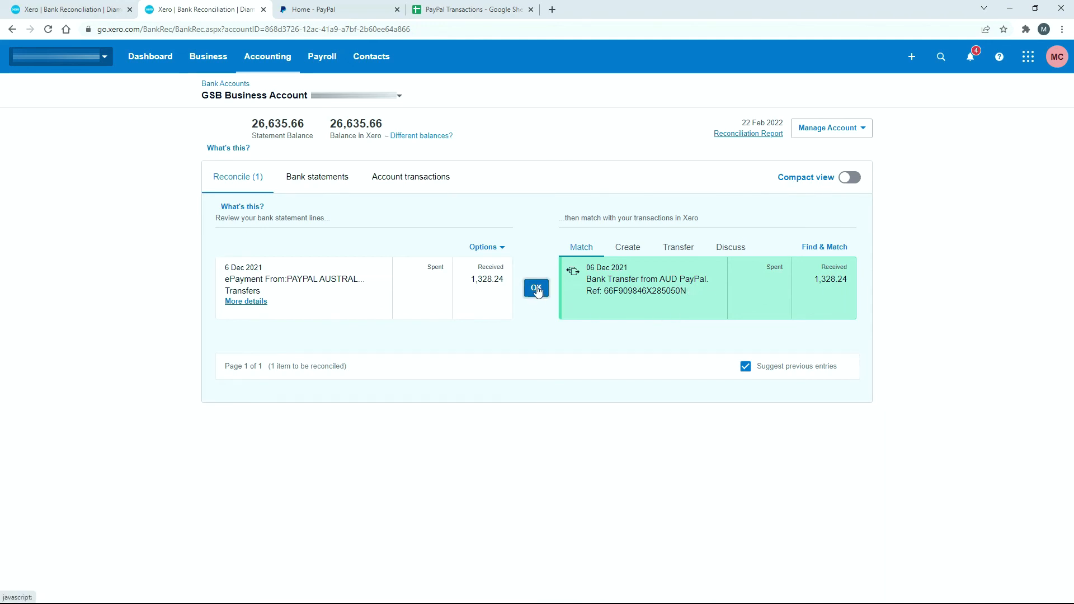
pyautogui.click(536, 287)
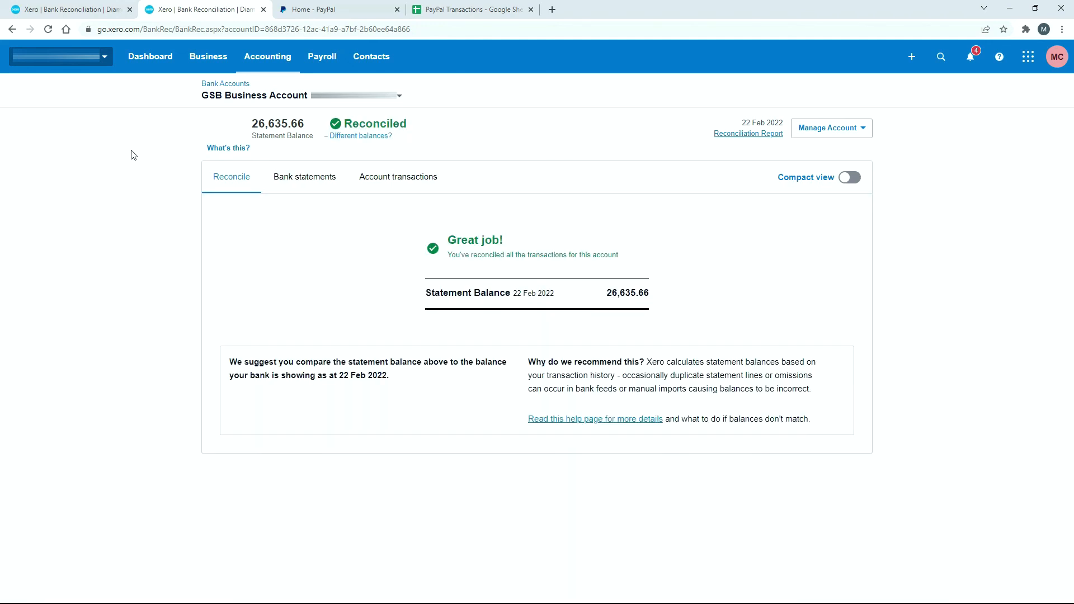
pyautogui.click(225, 83)
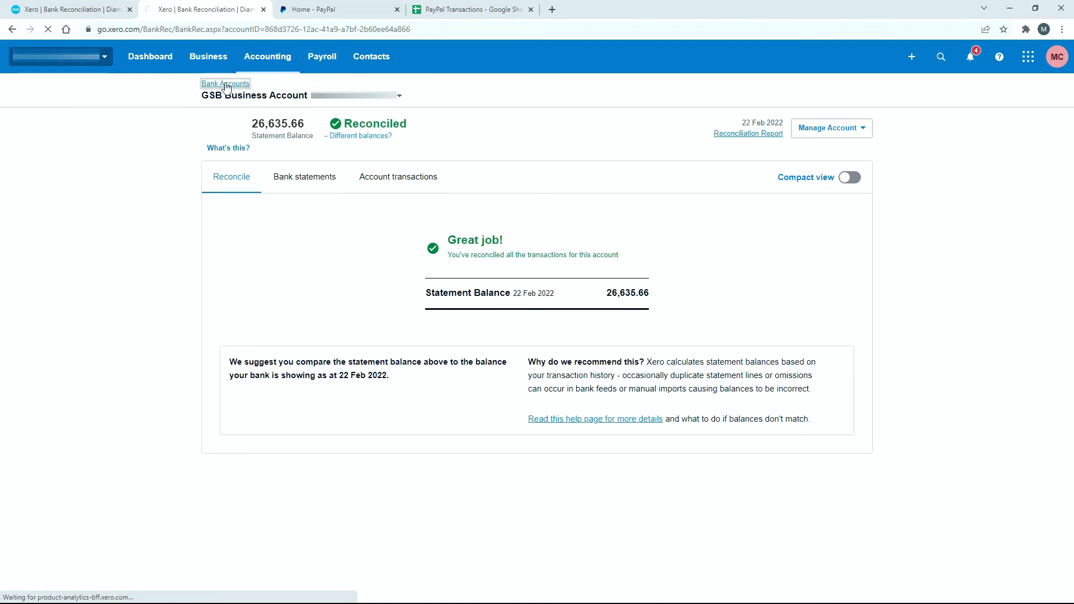
# Step: Go to the Bank accounts list, where GSB Business Account and AUD PayPal show Reconciled
pyautogui.click(225, 84)
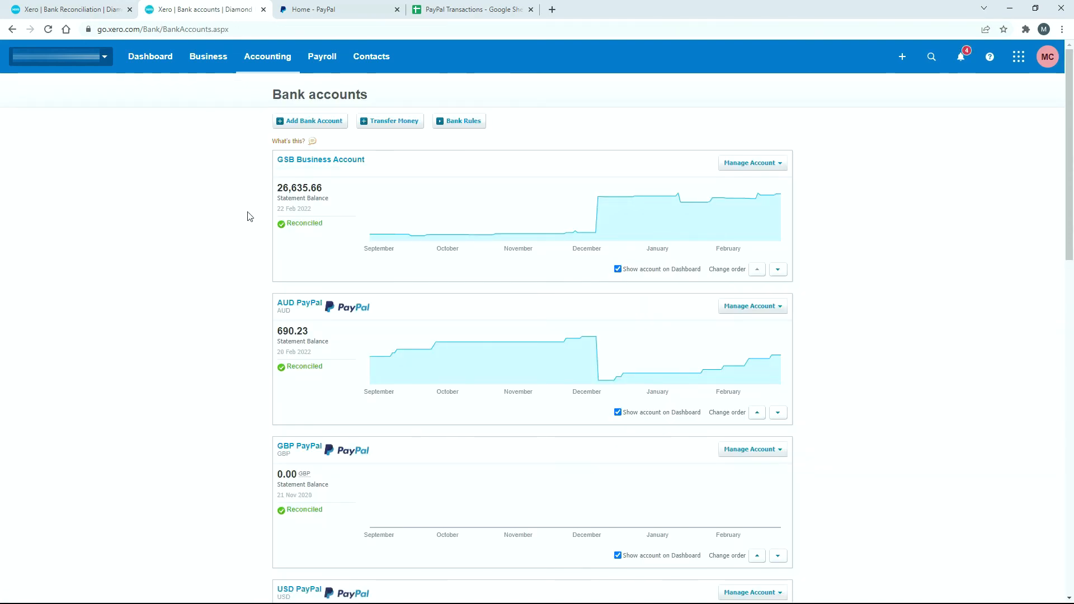
pyautogui.moveTo(436, 444)
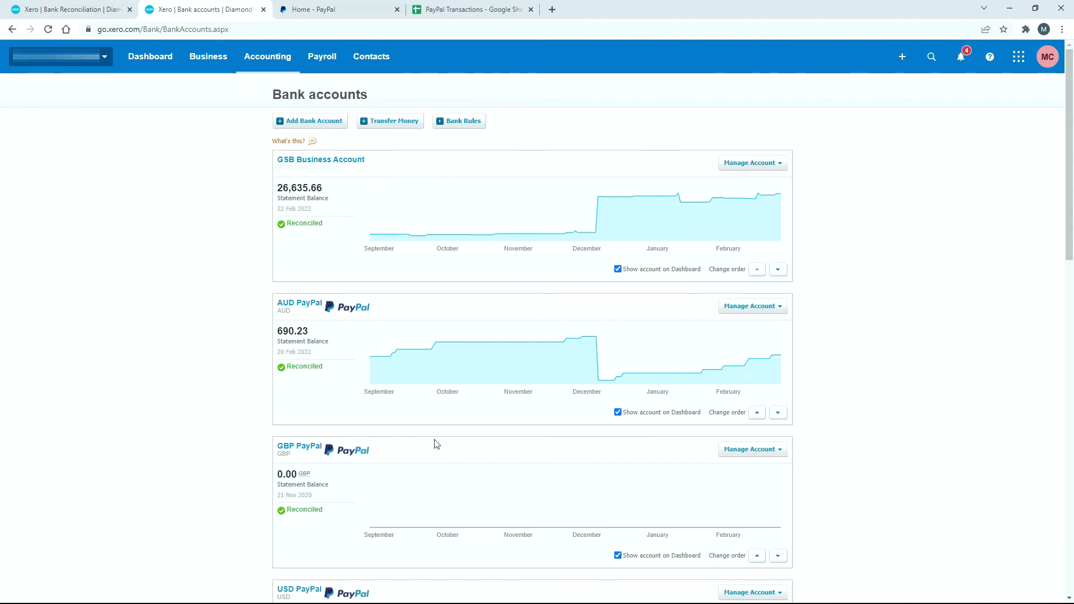